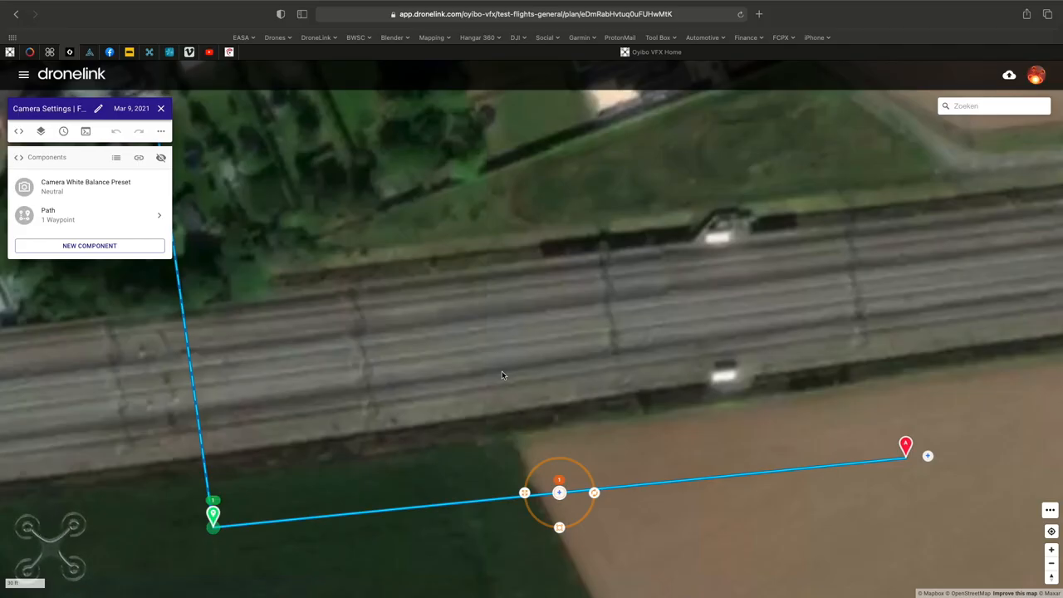
{"action": "mouse_move", "coordinate": [480, 373]}
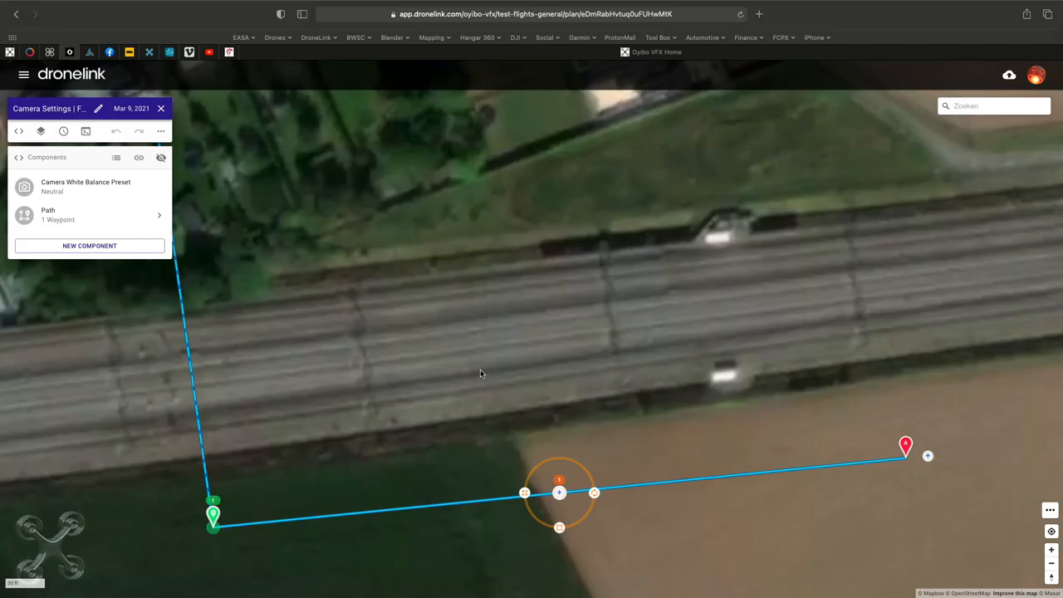
{"action": "mouse_move", "coordinate": [486, 374]}
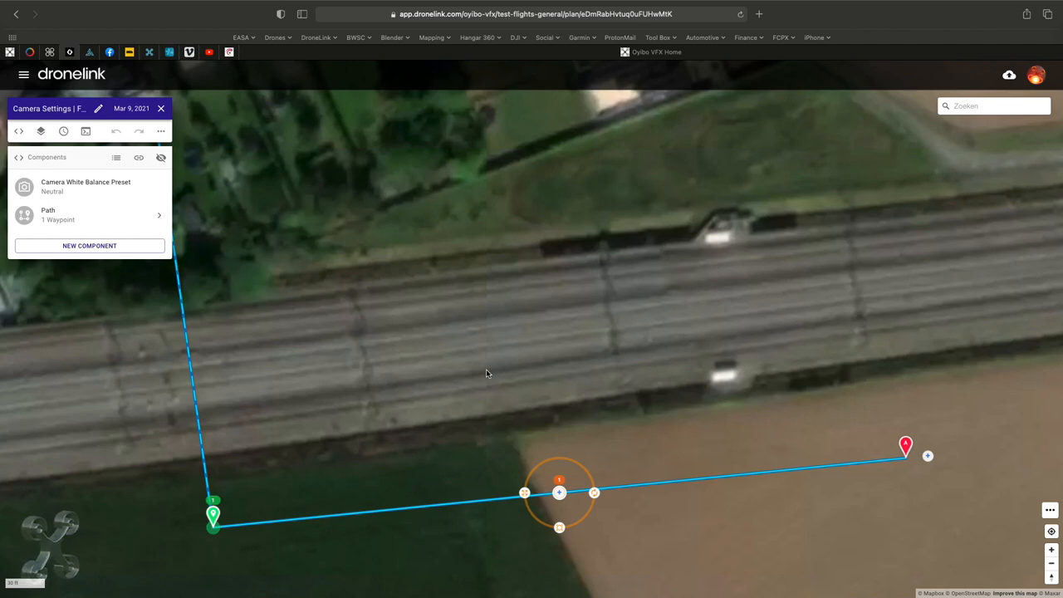
{"action": "mouse_move", "coordinate": [213, 344]}
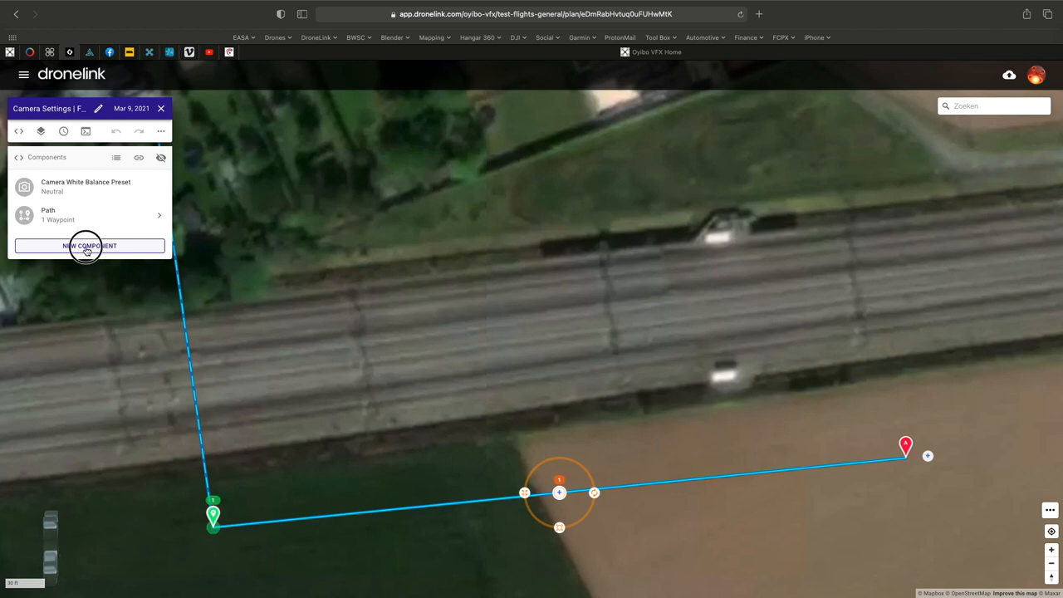
- Add a new Camera Command component and scroll its list from AEB count to shutter speed
{"action": "left_click", "coordinate": [88, 246]}
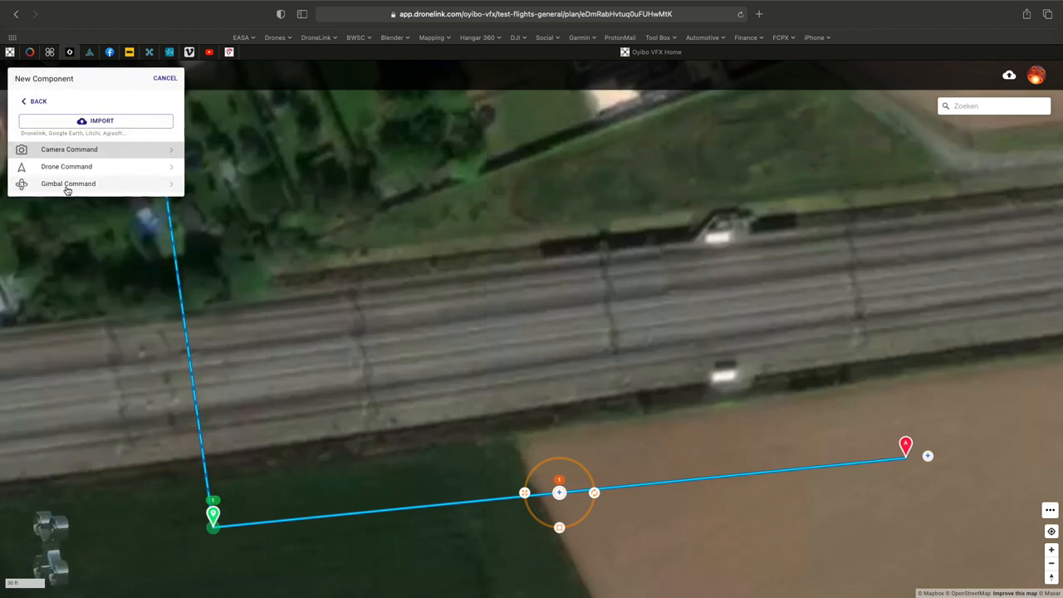
{"action": "left_click", "coordinate": [69, 148]}
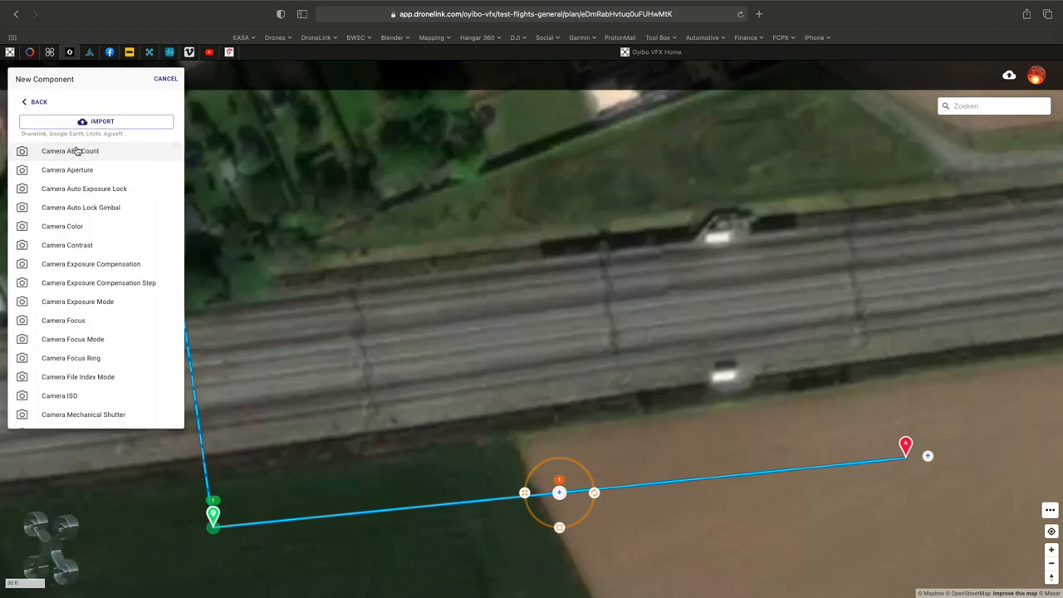
{"action": "scroll", "scroll_direction": "down", "scroll_amount": 3}
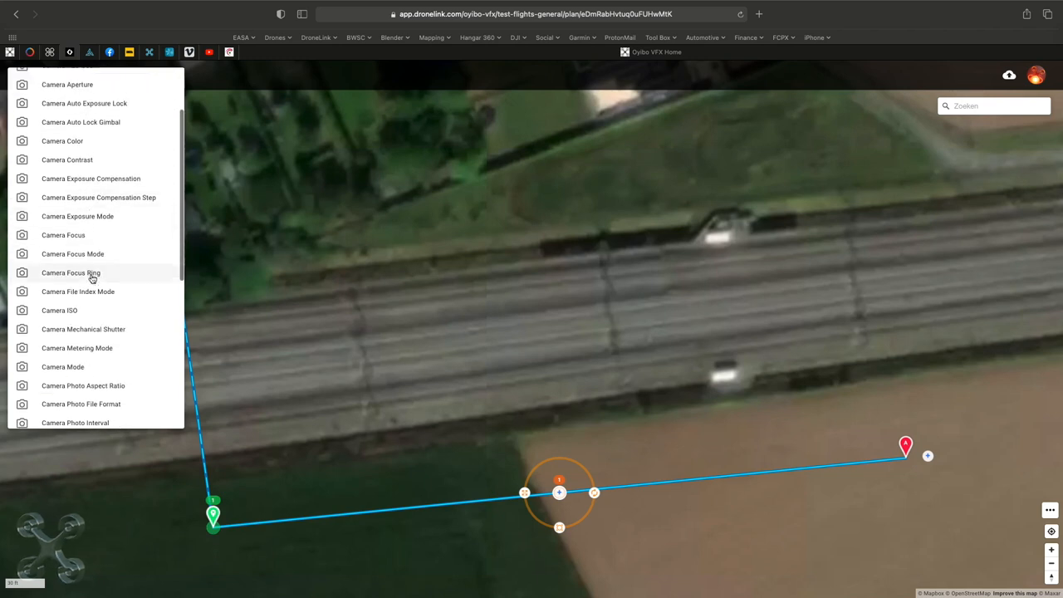
{"action": "scroll", "scroll_direction": "down", "scroll_amount": 3}
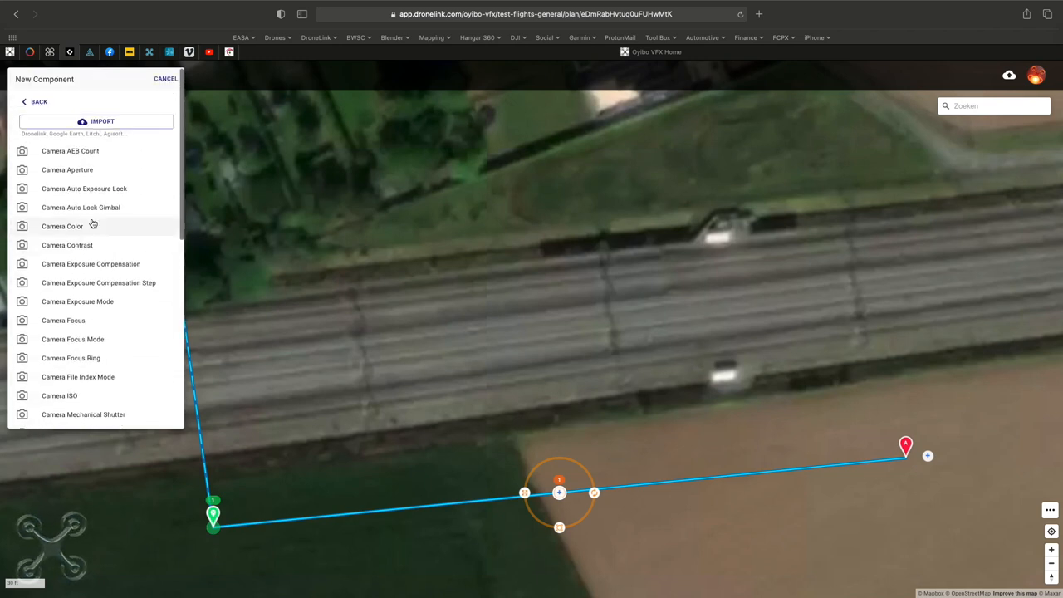
{"action": "scroll", "scroll_direction": "down", "scroll_amount": 3}
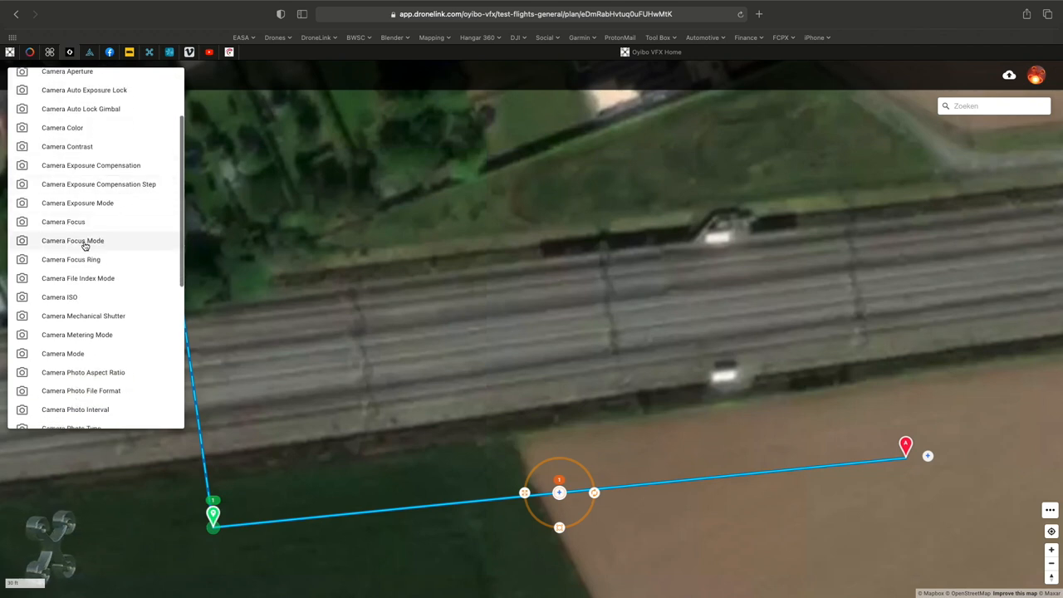
{"action": "mouse_move", "coordinate": [67, 297]}
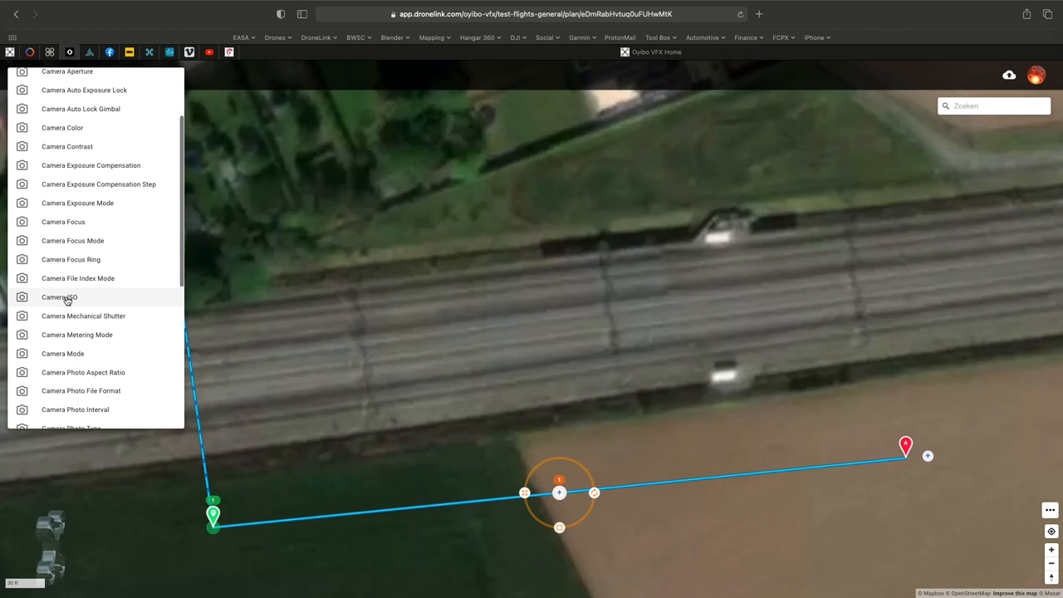
{"action": "mouse_move", "coordinate": [78, 203]}
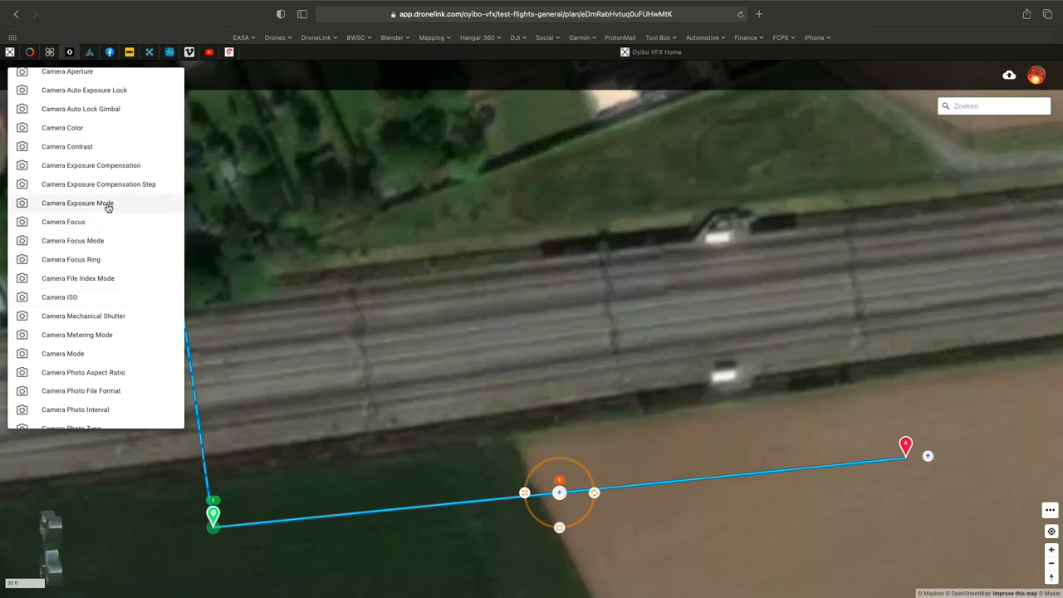
{"action": "scroll", "scroll_direction": "down", "scroll_amount": 3}
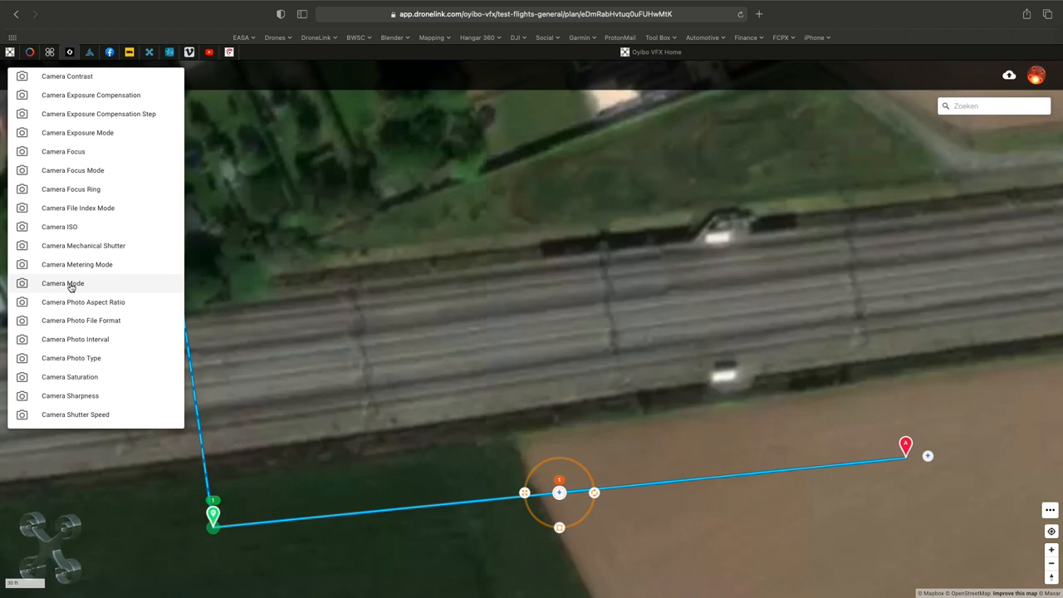
- Add a Camera Mode command and switch its mode from Photo to Video
{"action": "left_click", "coordinate": [62, 283]}
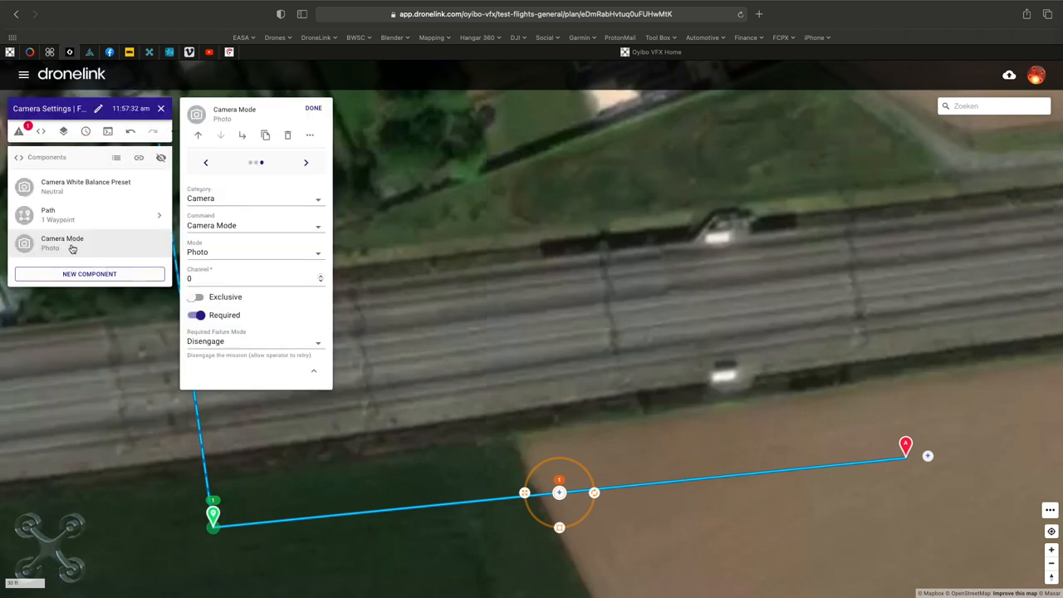
{"action": "left_click", "coordinate": [253, 252]}
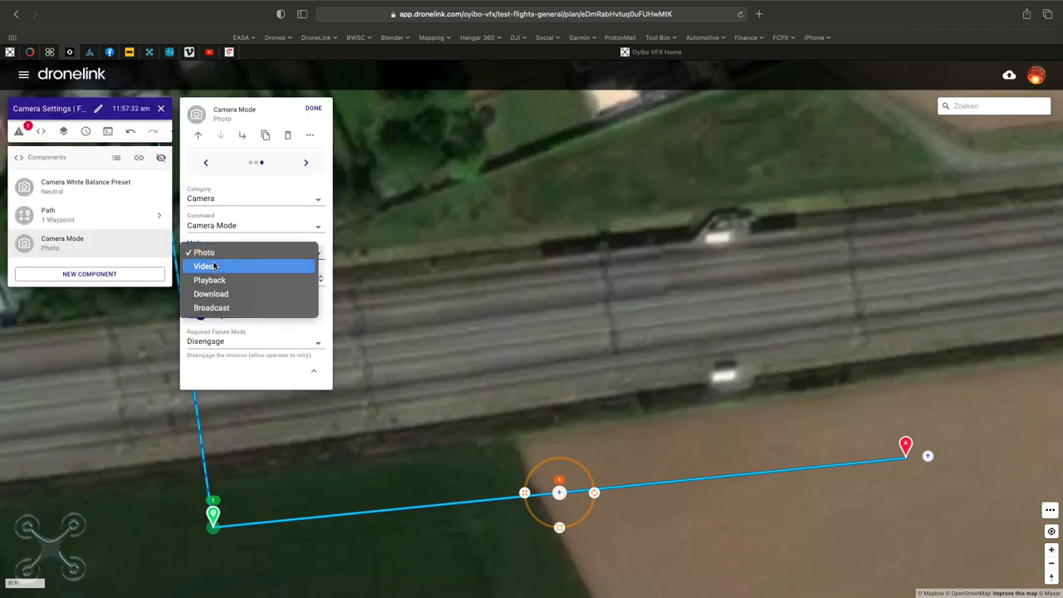
{"action": "left_click", "coordinate": [205, 265]}
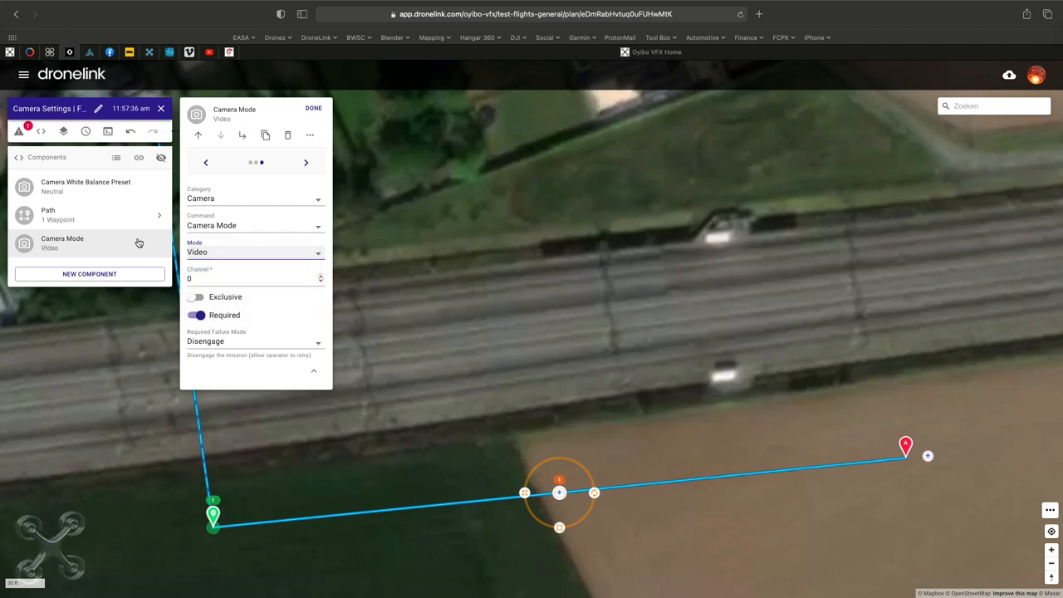
{"action": "mouse_move", "coordinate": [307, 248]}
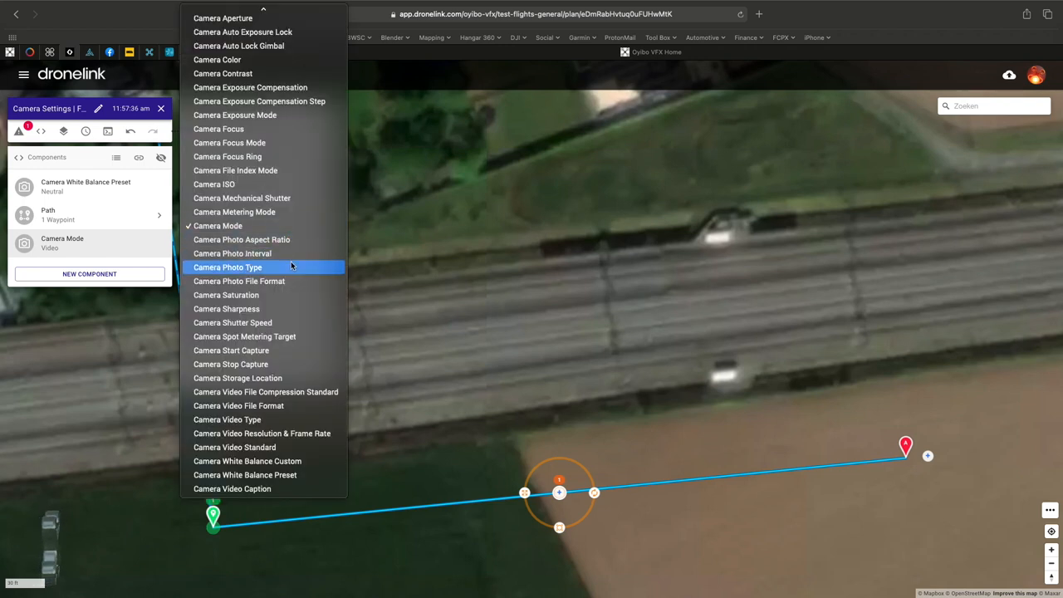
{"action": "mouse_move", "coordinate": [244, 336]}
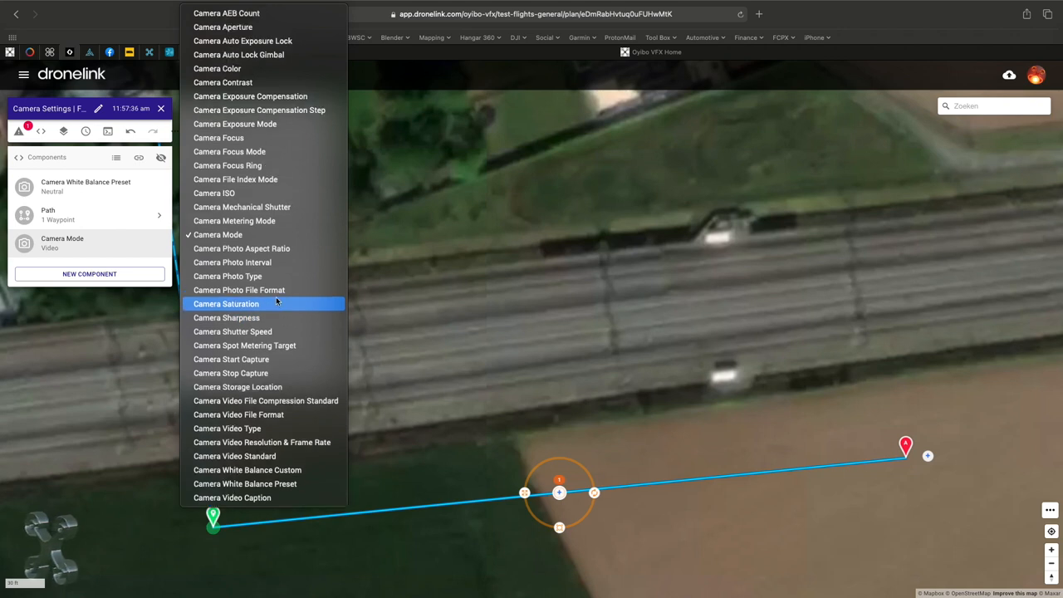
{"action": "mouse_move", "coordinate": [284, 306]}
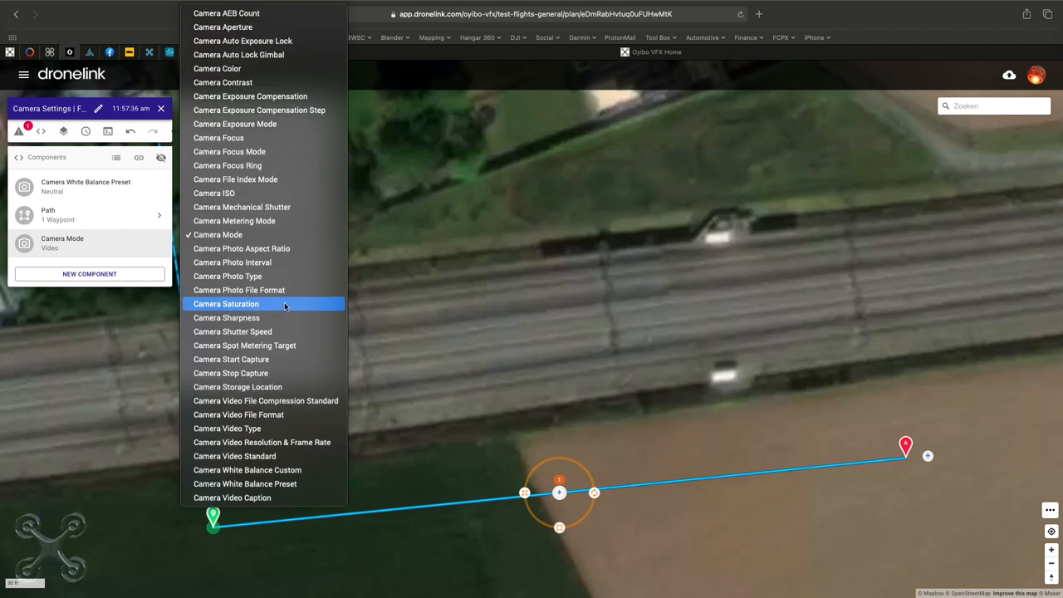
{"action": "mouse_move", "coordinate": [241, 249]}
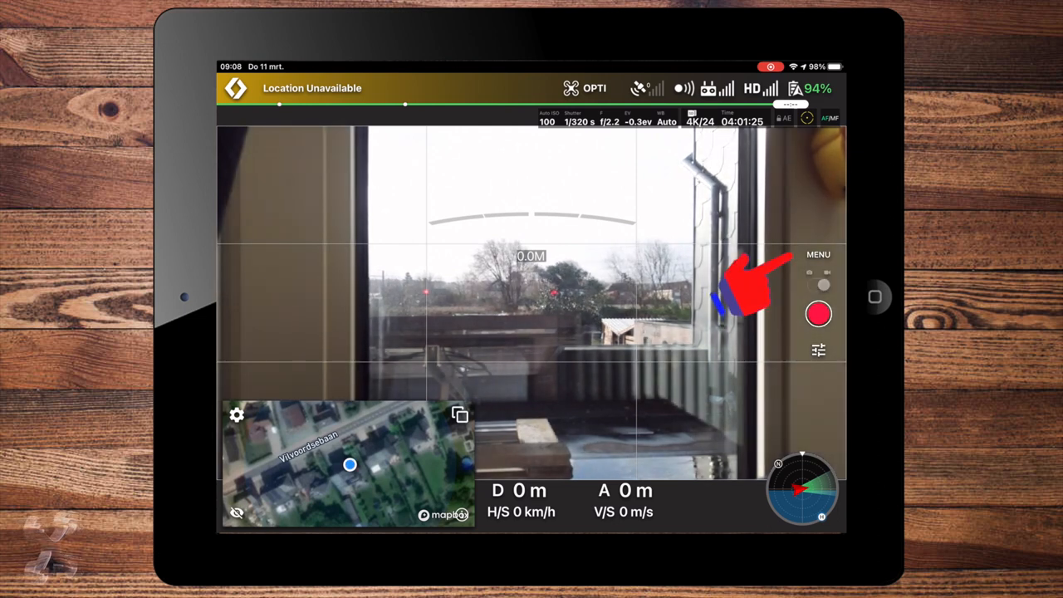
- Switch the live camera view from photo to video mode at 4K/24
{"action": "left_click", "coordinate": [815, 285]}
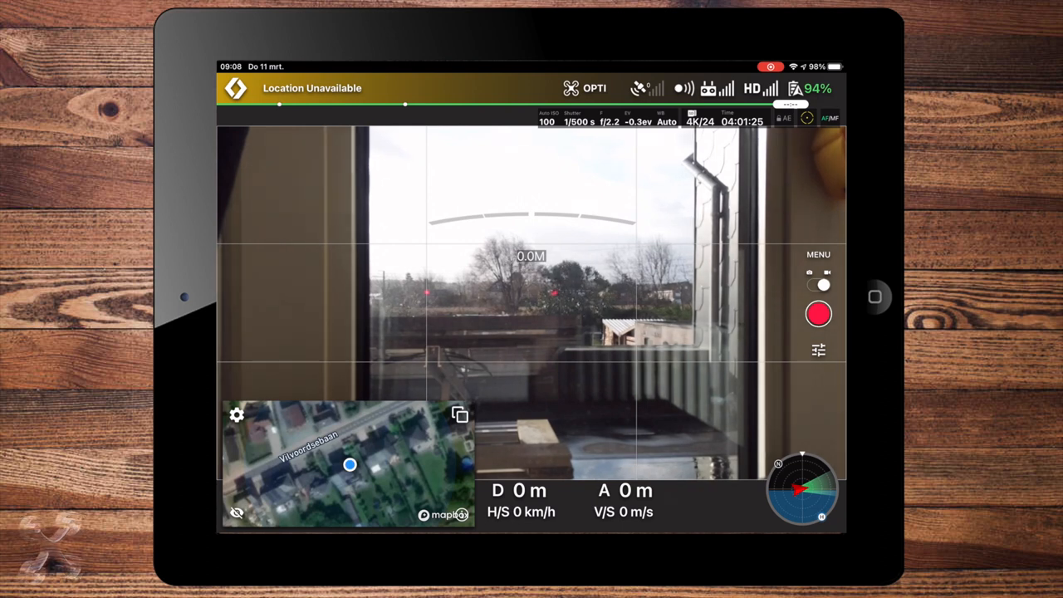
- Open the camera video settings and show the Video Size choices, with 3840x2160 current
{"action": "left_click", "coordinate": [819, 350]}
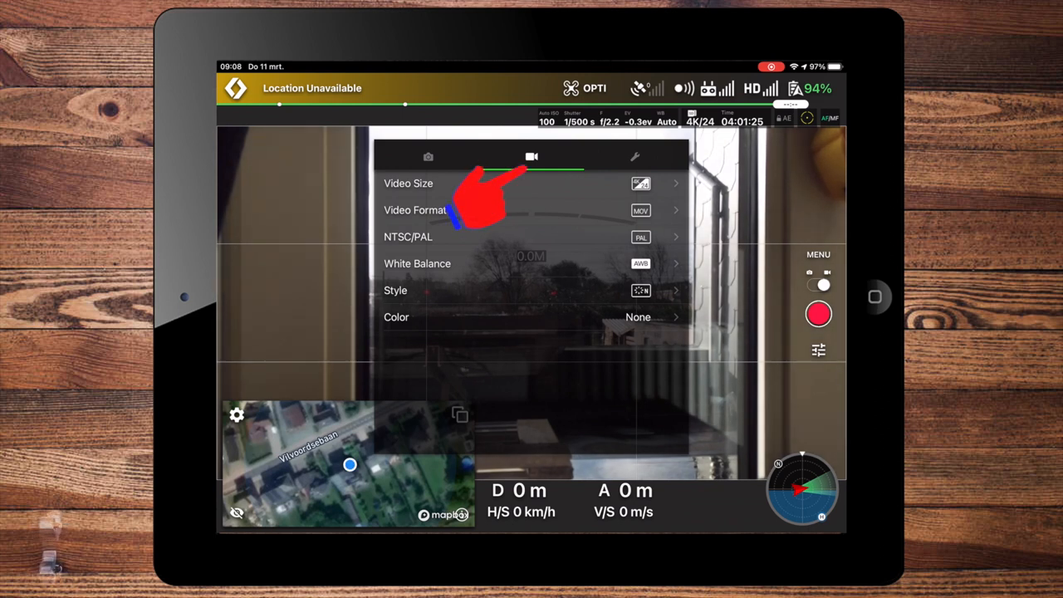
{"action": "left_click", "coordinate": [428, 156]}
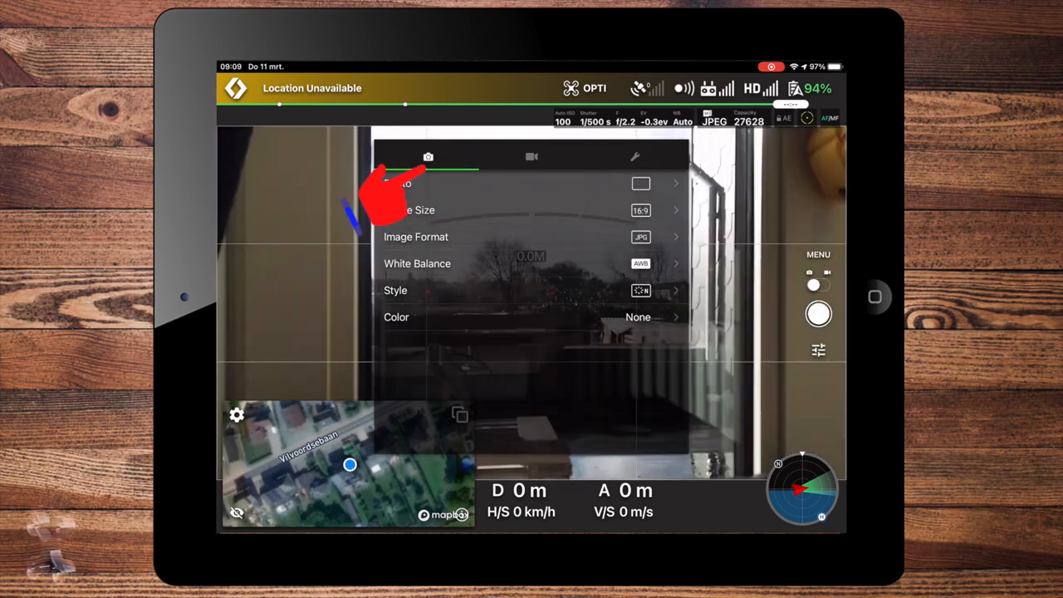
{"action": "left_click", "coordinate": [532, 156]}
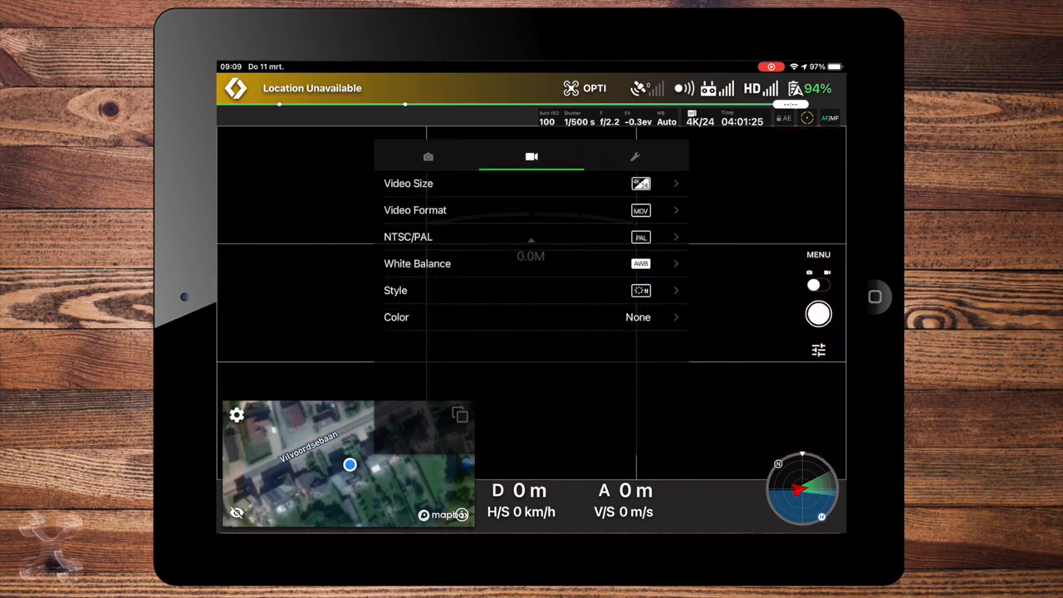
{"action": "left_click", "coordinate": [818, 313]}
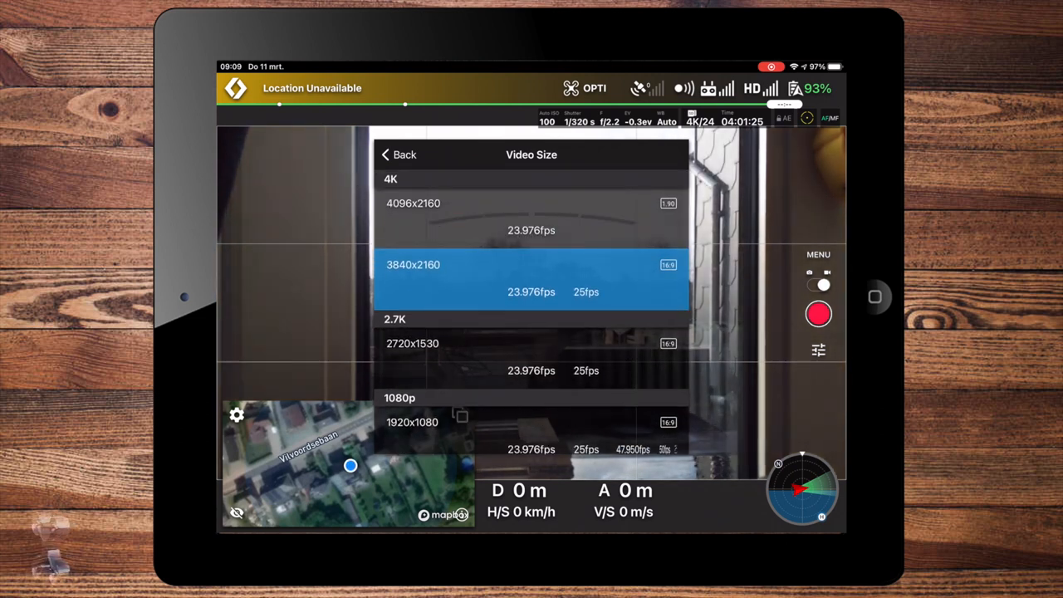
- Browse the video sizes, then view the MOV and MP4 format options, keeping MOV
{"action": "scroll", "scroll_direction": "down", "scroll_amount": 3}
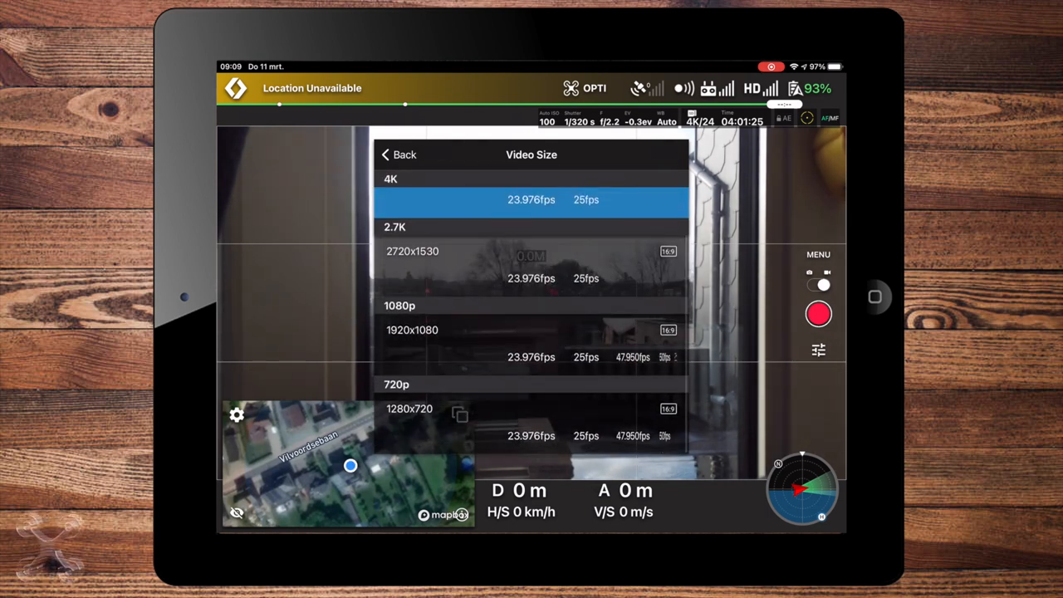
{"action": "left_click", "coordinate": [399, 154]}
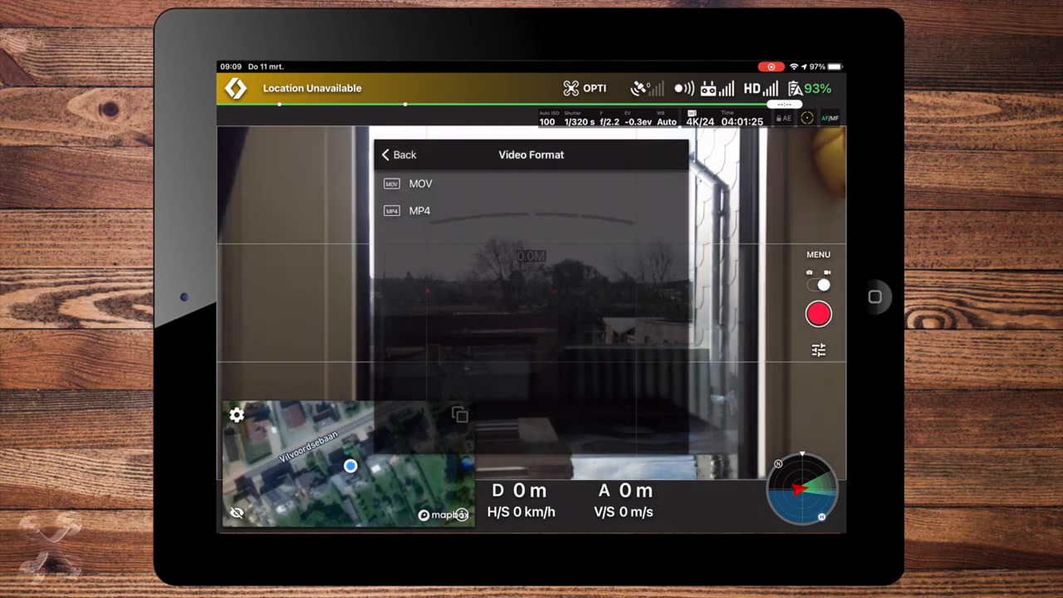
{"action": "left_click", "coordinate": [400, 154]}
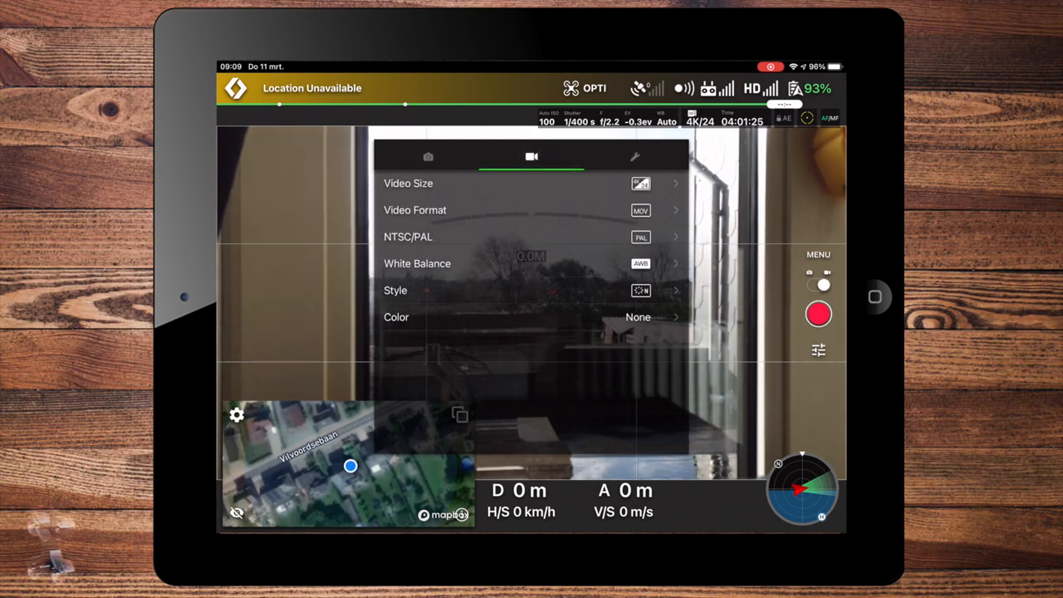
{"action": "left_click", "coordinate": [417, 264]}
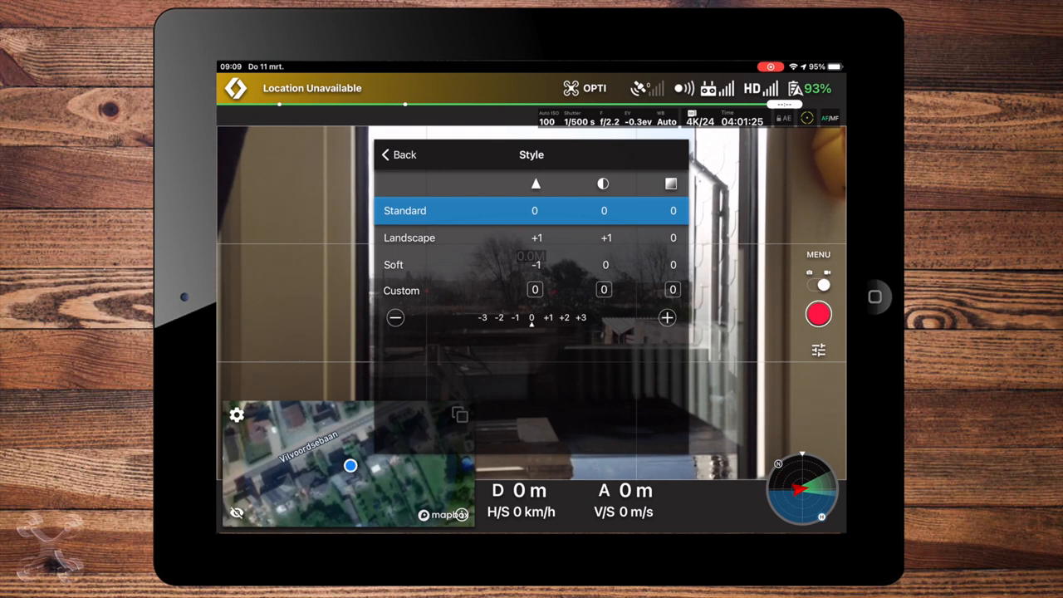
{"action": "left_click", "coordinate": [399, 155]}
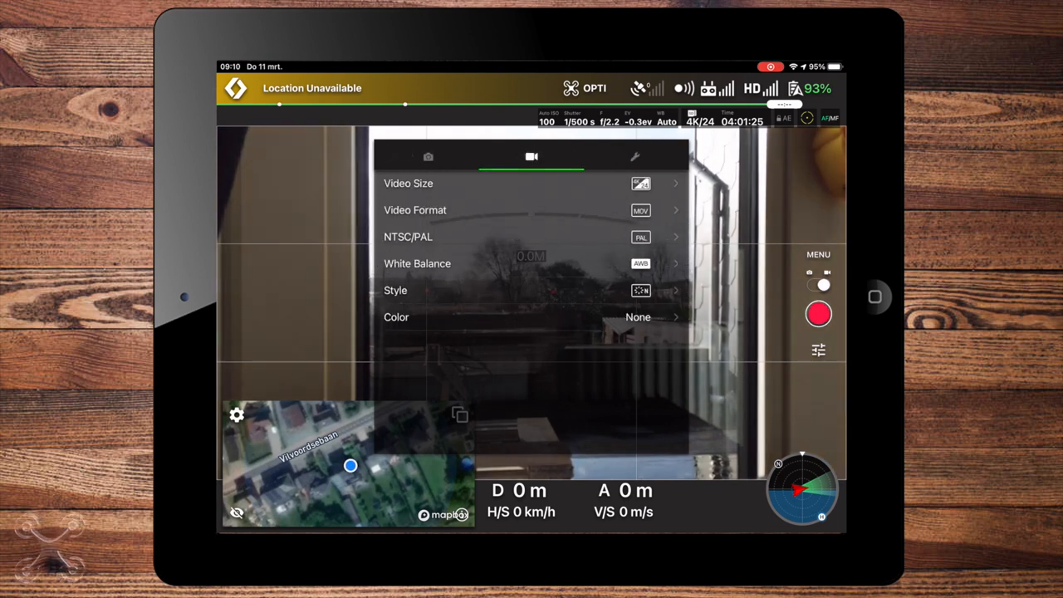
- Open the Color preset list and try several presets on the way to D-Cinelike
{"action": "left_click", "coordinate": [532, 317]}
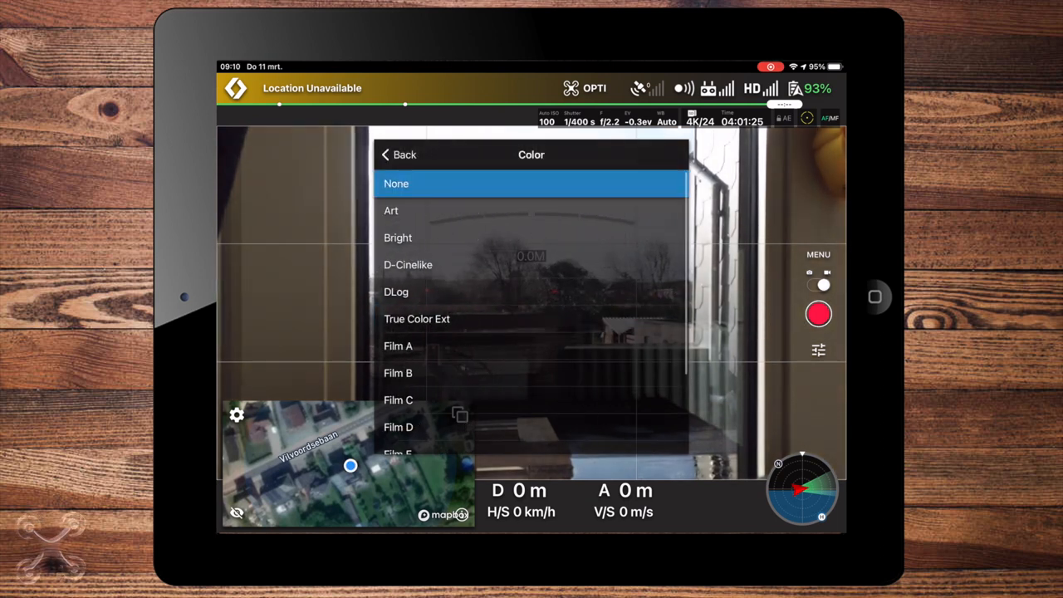
{"action": "left_click", "coordinate": [398, 154]}
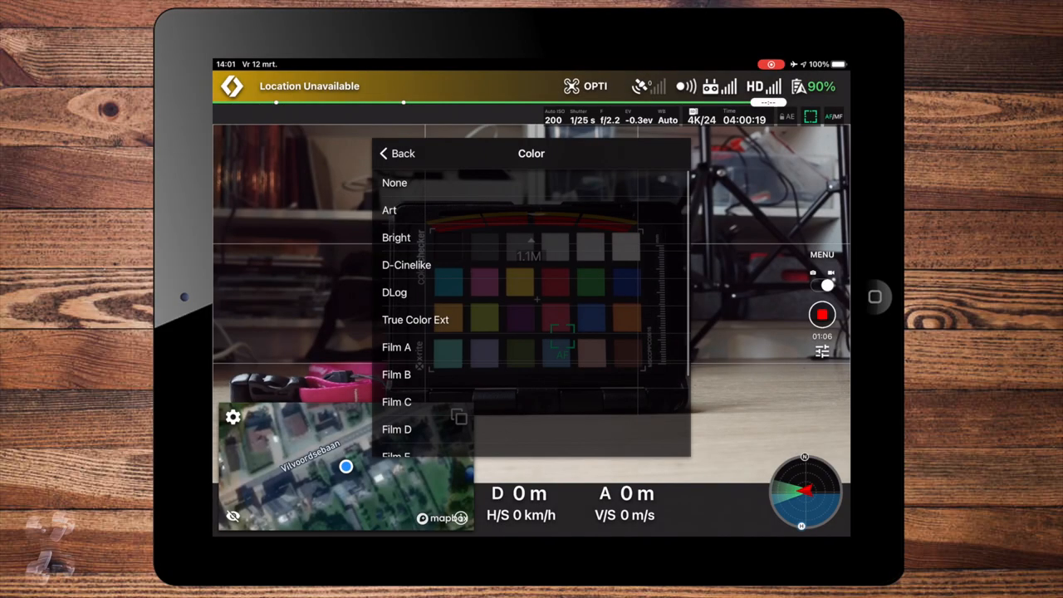
{"action": "left_click", "coordinate": [395, 183]}
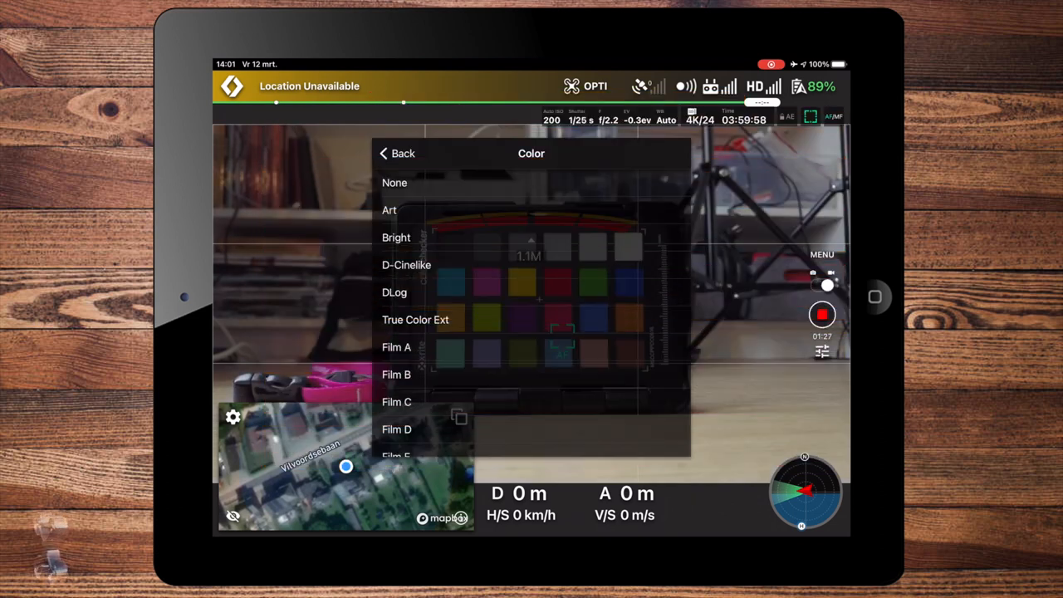
{"action": "left_click", "coordinate": [396, 236]}
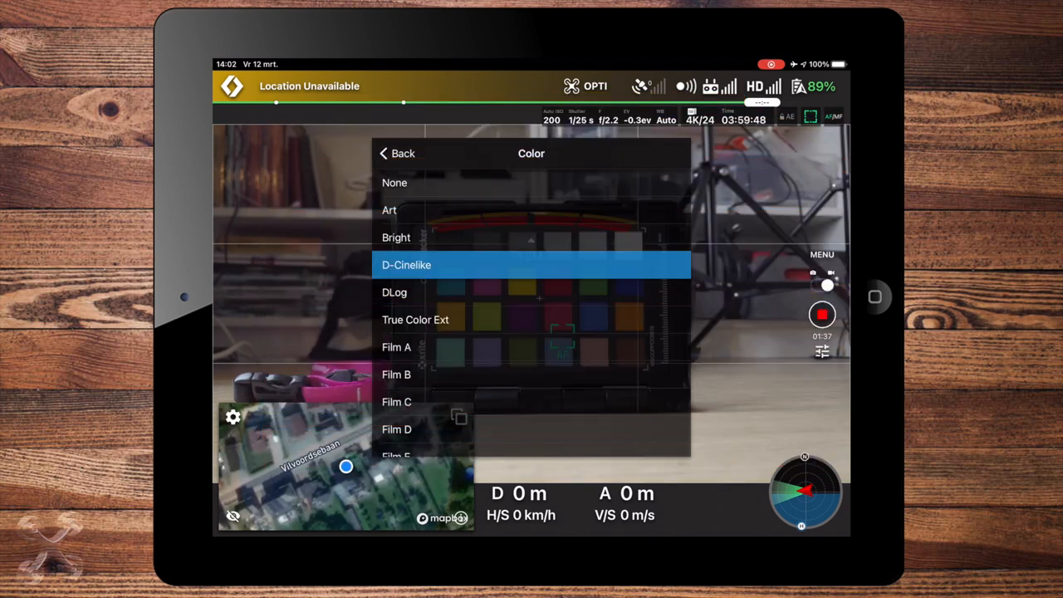
- Apply the D-Cinelike color preset, then try another preset
{"action": "left_click", "coordinate": [406, 264]}
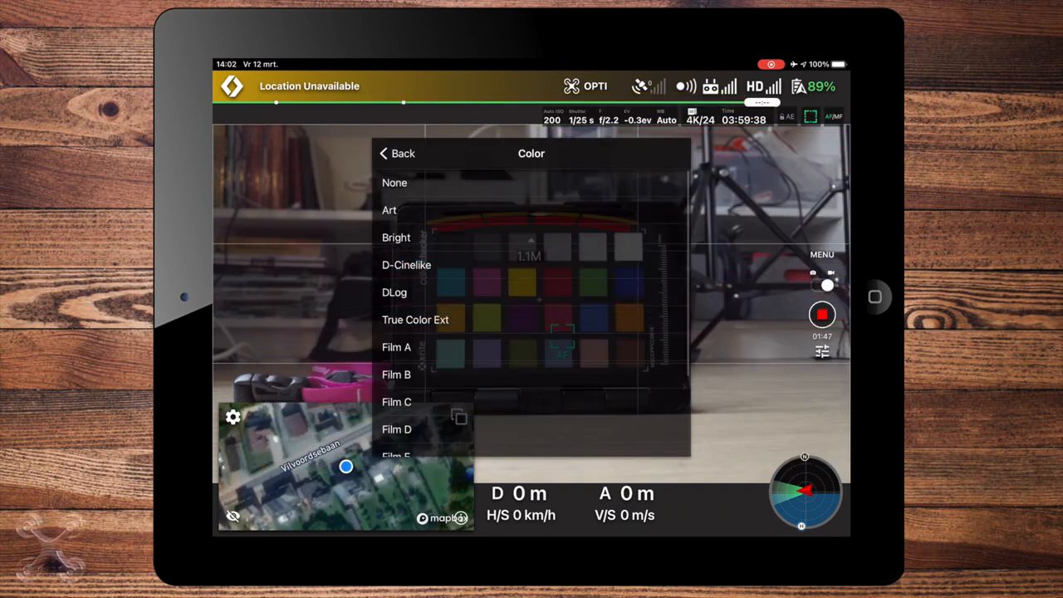
{"action": "left_click", "coordinate": [395, 292]}
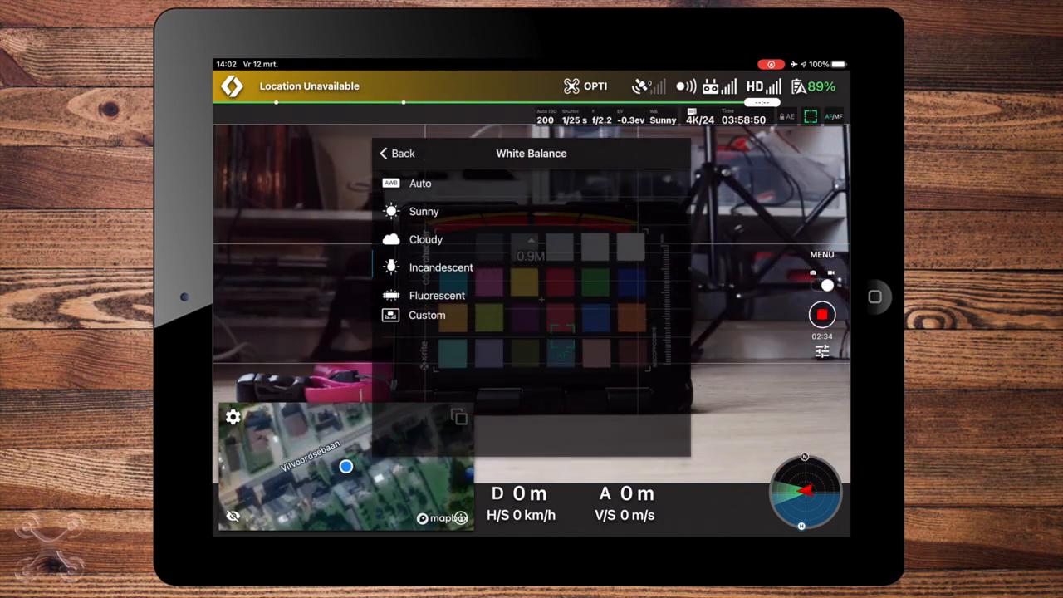
- Change white balance from Sunny to Auto, then to Cloudy
{"action": "left_click", "coordinate": [425, 240]}
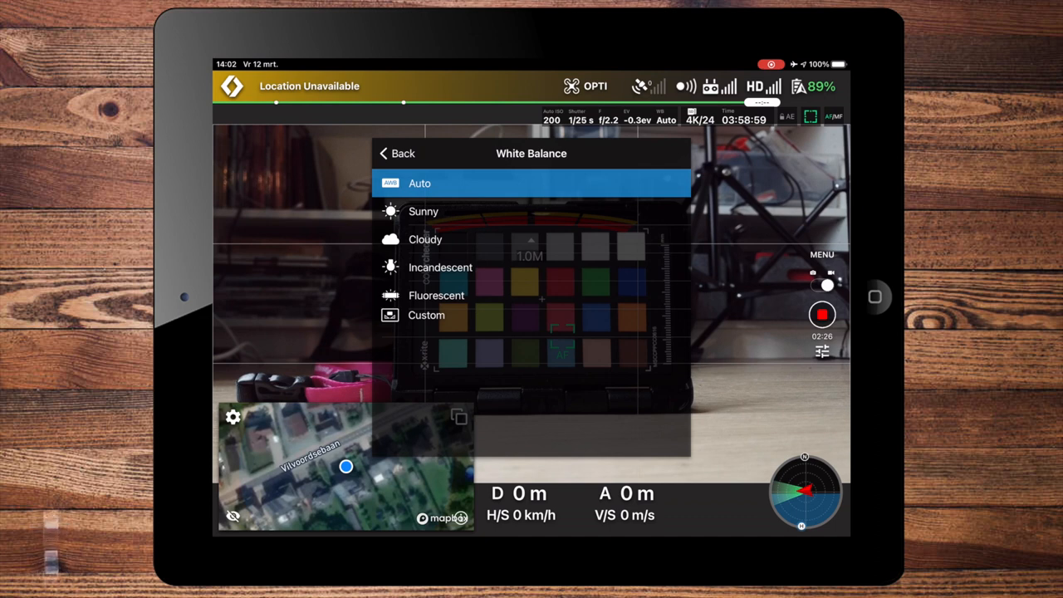
{"action": "left_click", "coordinate": [423, 211]}
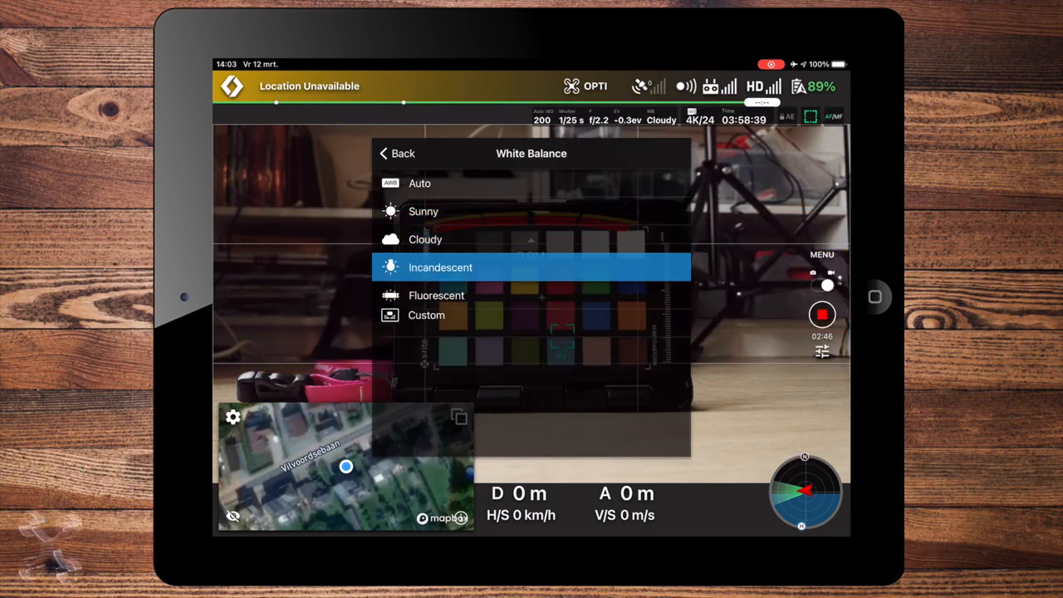
- Set white balance to Incandescent, then to a Custom 10000K temperature
{"action": "left_click", "coordinate": [441, 267]}
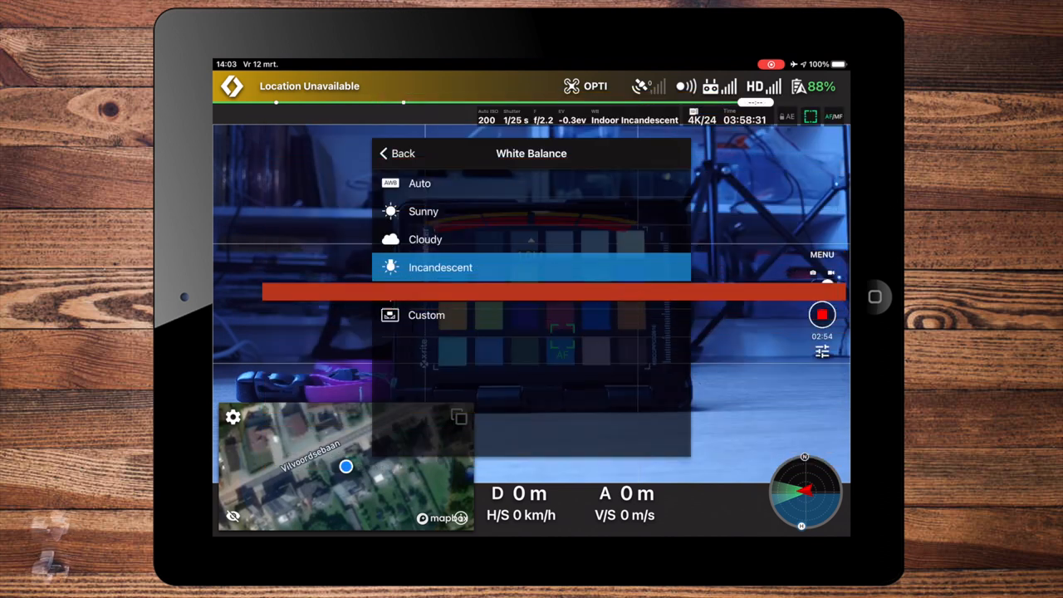
{"action": "left_click", "coordinate": [437, 295]}
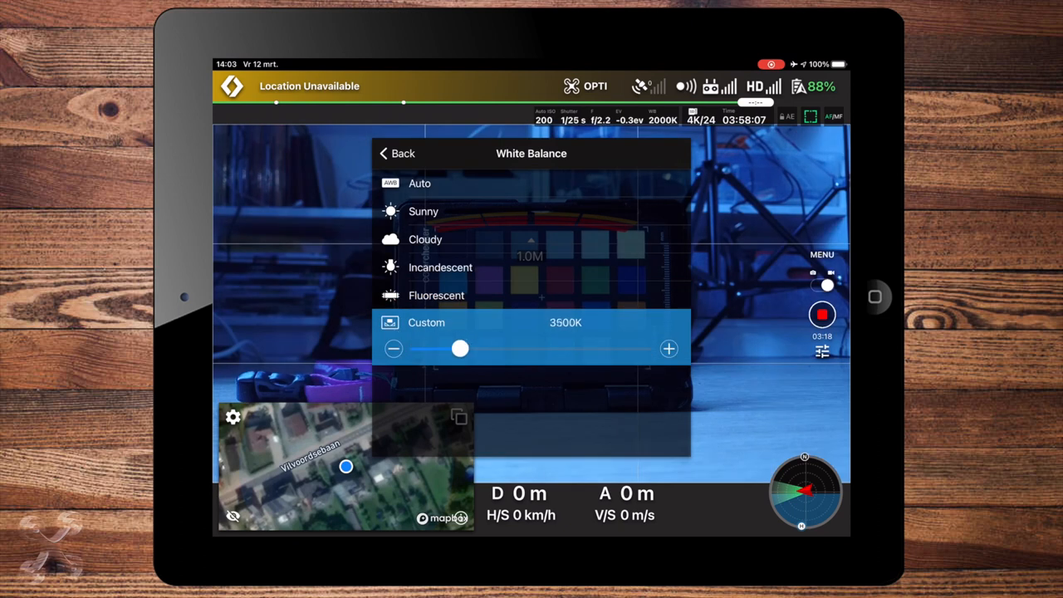
{"action": "left_click_drag", "start_coordinate": [461, 348], "coordinate": [645, 348]}
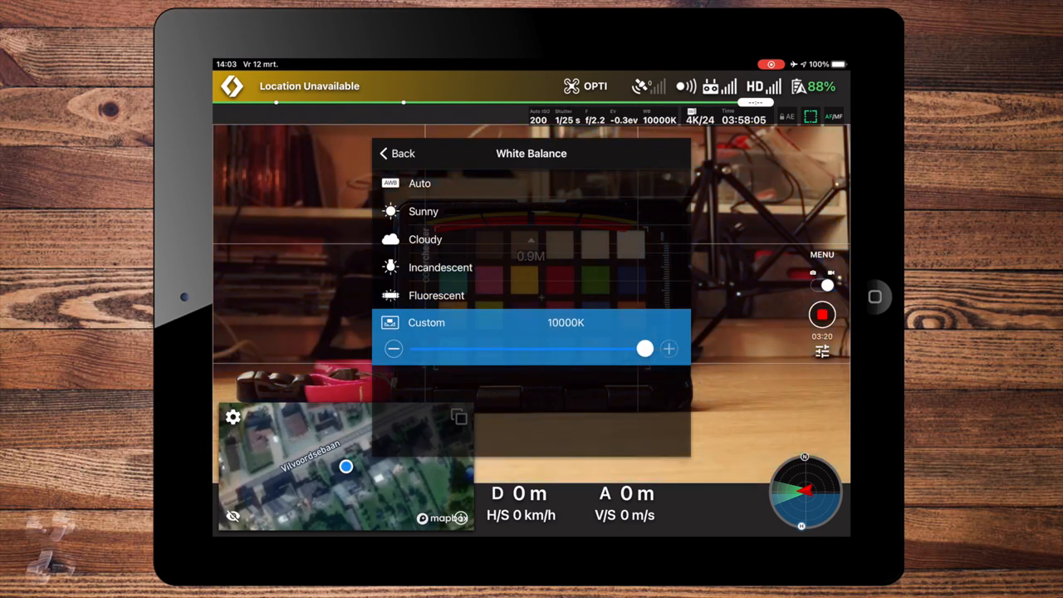
- Return white balance to Auto and go back to the video settings list
{"action": "left_click", "coordinate": [397, 153]}
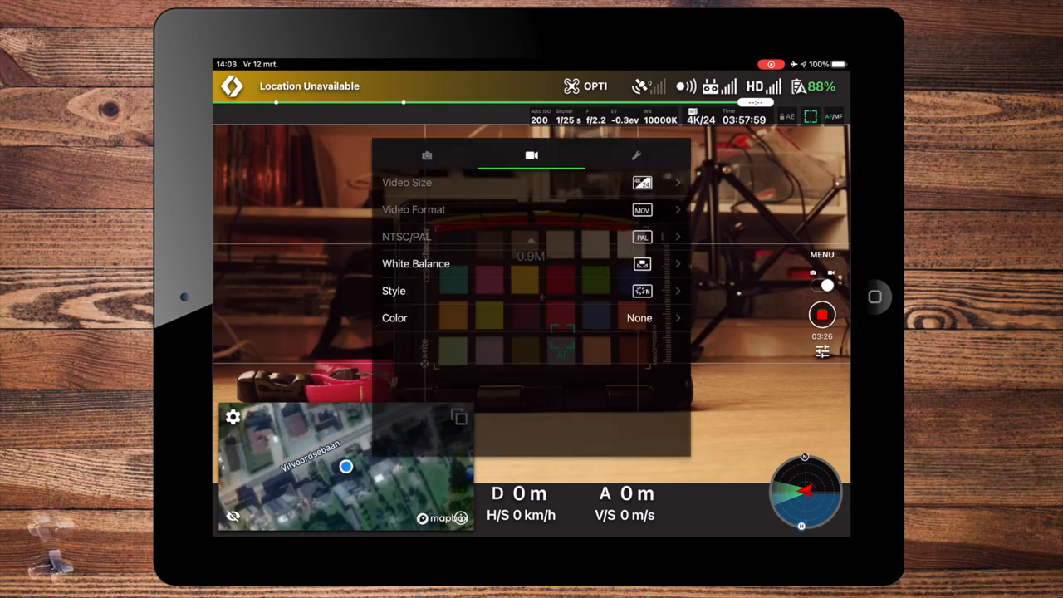
{"action": "left_click", "coordinate": [415, 263]}
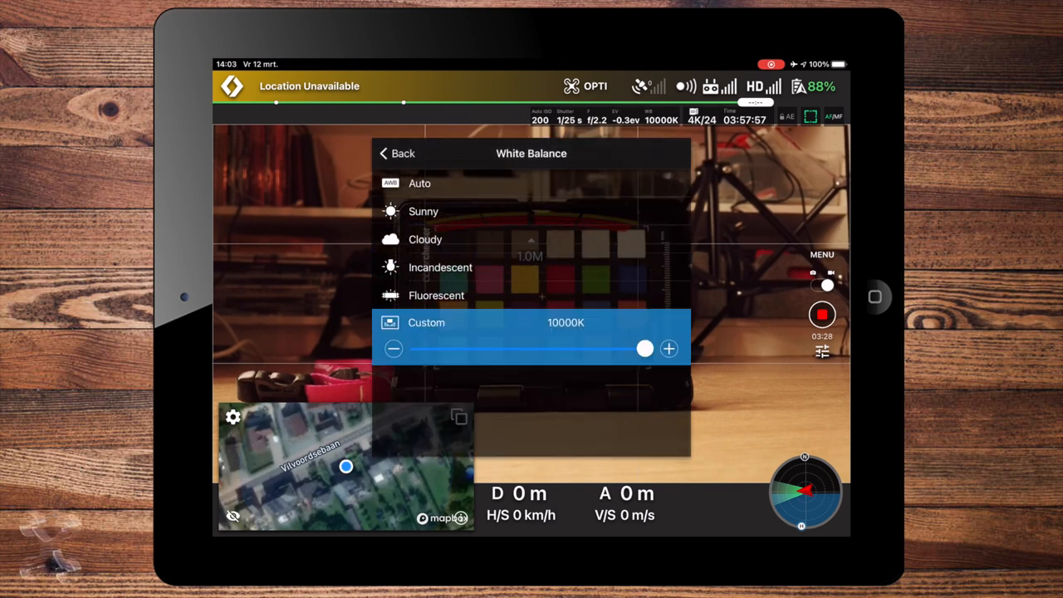
{"action": "left_click", "coordinate": [419, 182]}
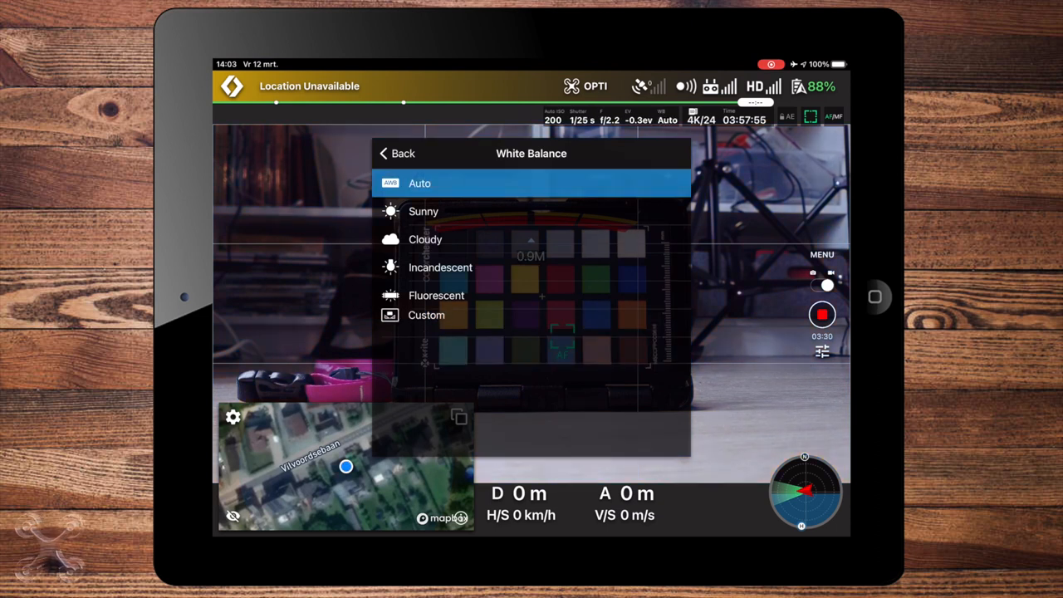
{"action": "left_click", "coordinate": [397, 153]}
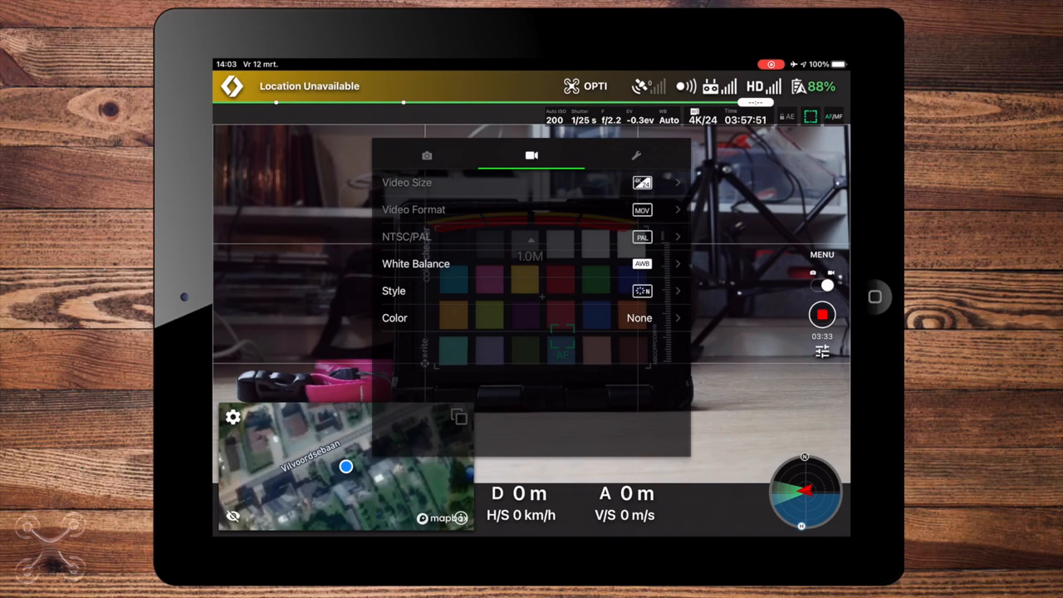
- Reopen the camera menu and set the video Style to Landscape instead of Standard
{"action": "left_click", "coordinate": [393, 291]}
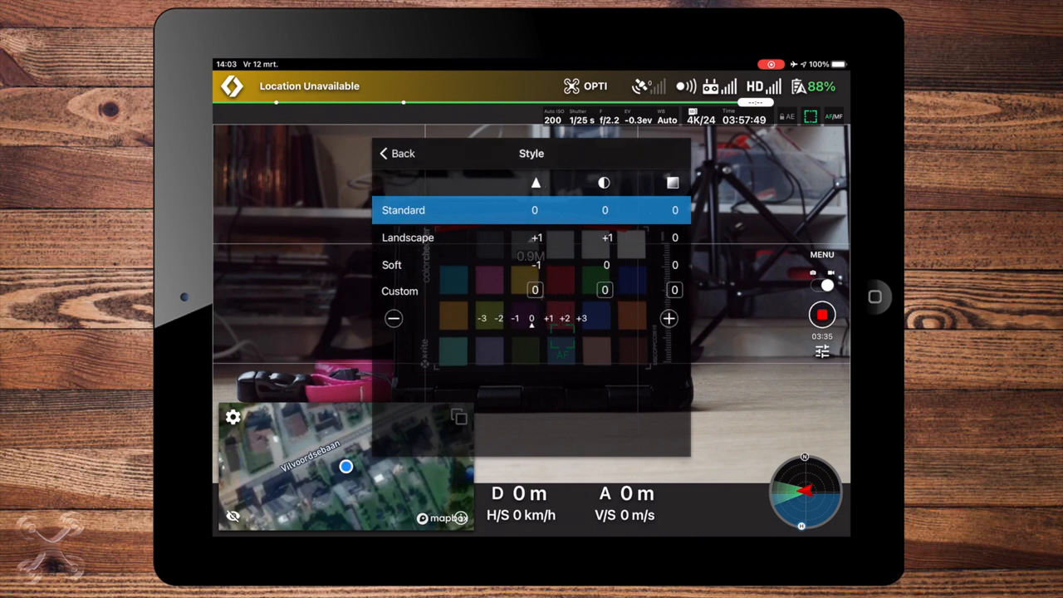
{"action": "left_click", "coordinate": [407, 237]}
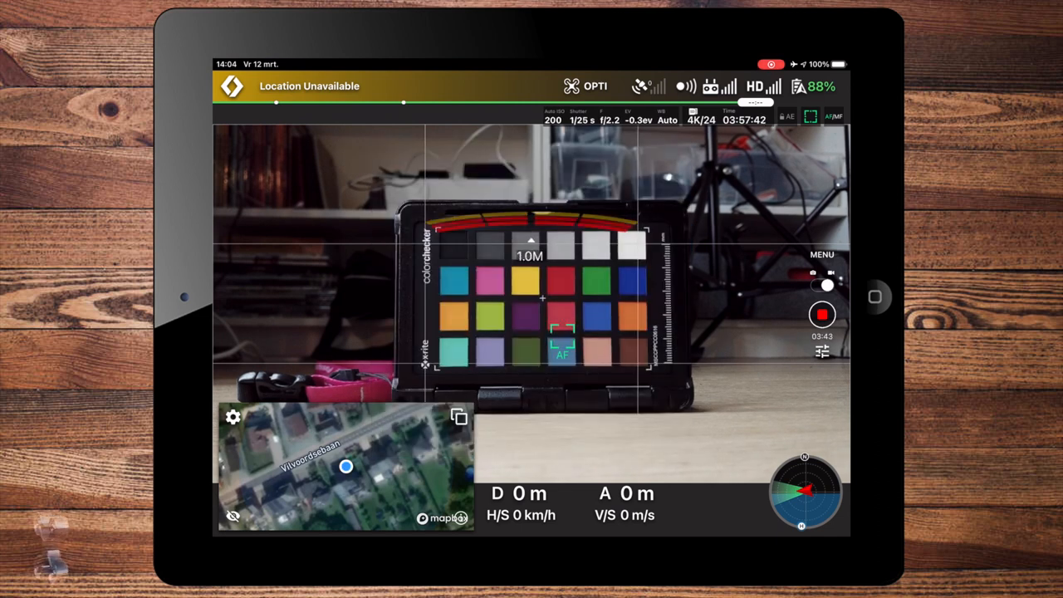
{"action": "left_click", "coordinate": [823, 351]}
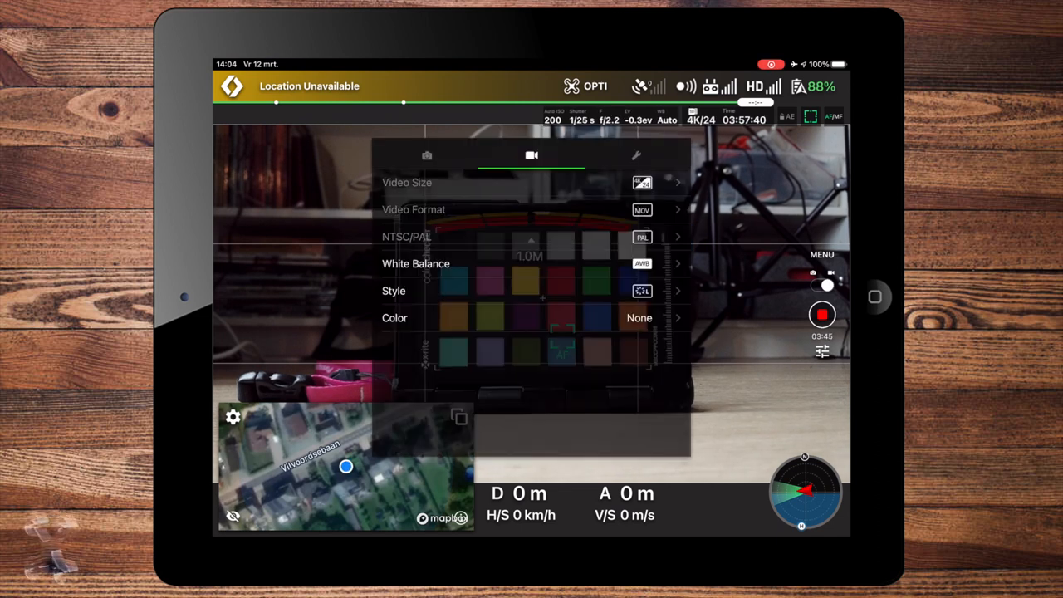
{"action": "left_click", "coordinate": [393, 291]}
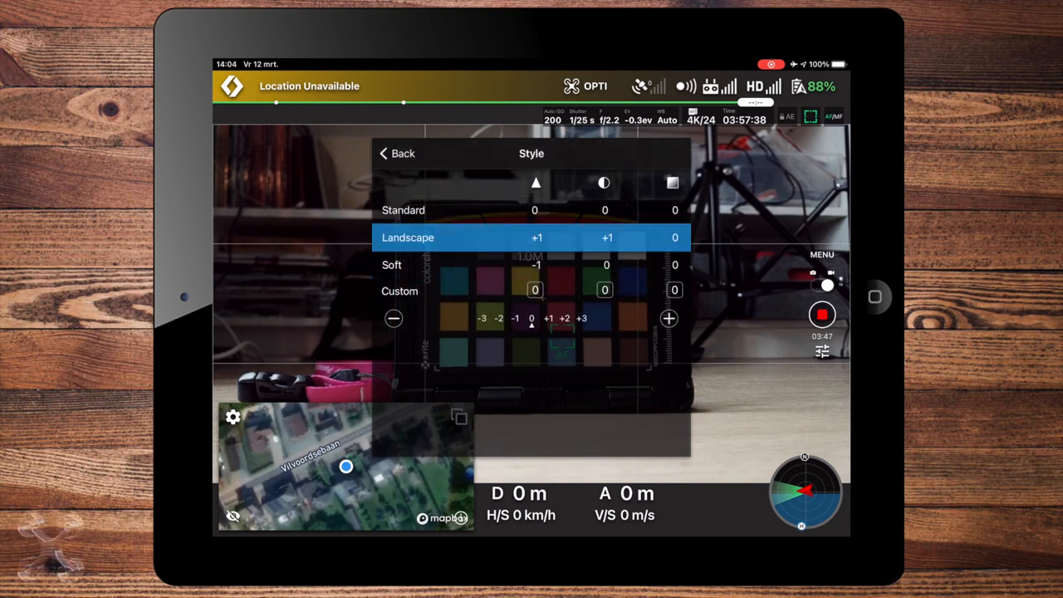
{"action": "left_click", "coordinate": [395, 153]}
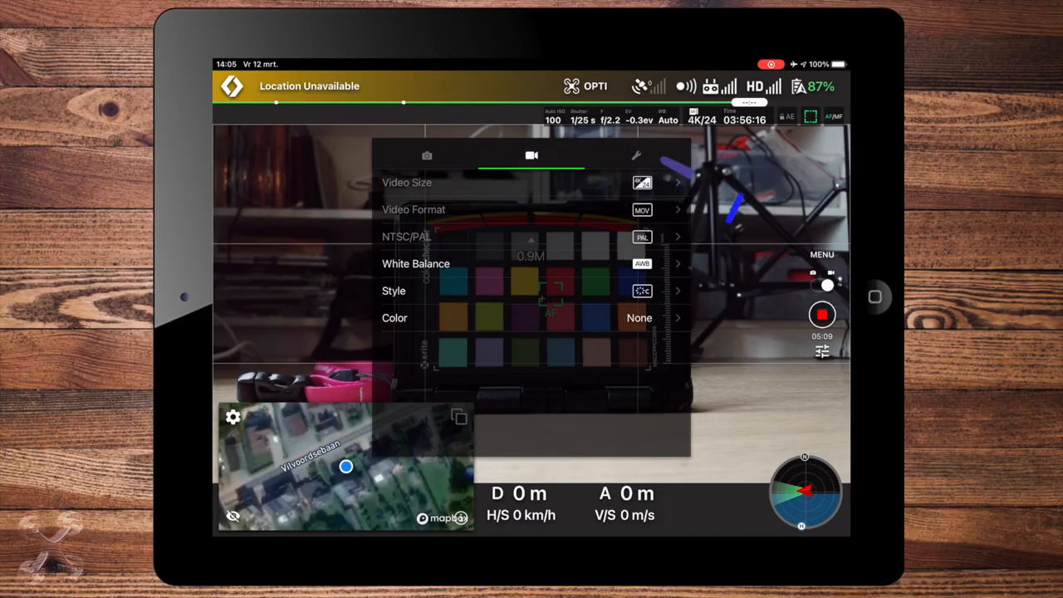
- Browse the general camera settings down to Format SD Card and Reset Settings, then return to photo settings
{"action": "left_click", "coordinate": [637, 155]}
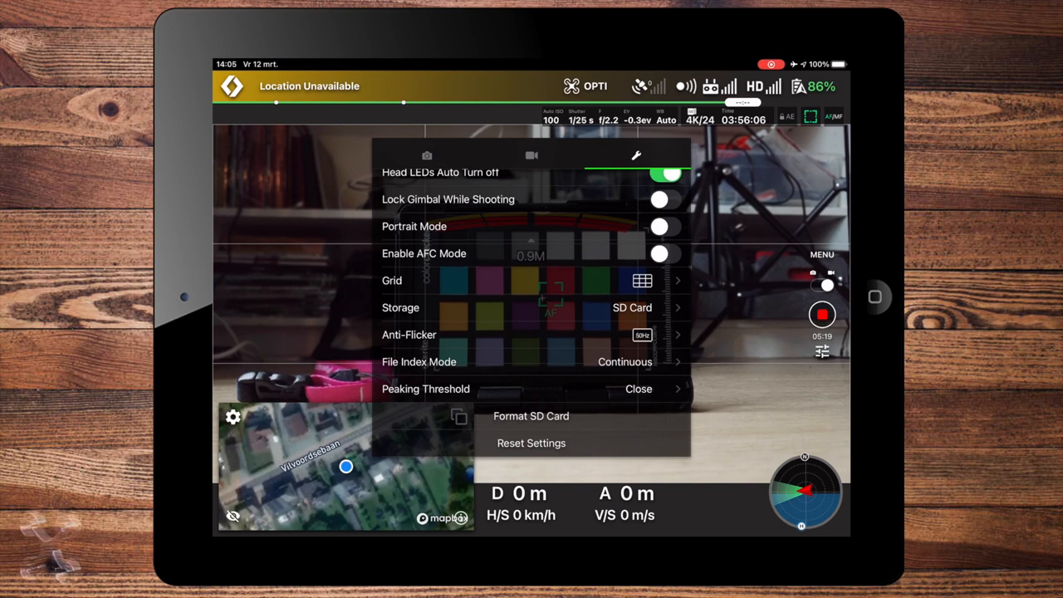
{"action": "scroll", "scroll_direction": "down", "scroll_amount": 3}
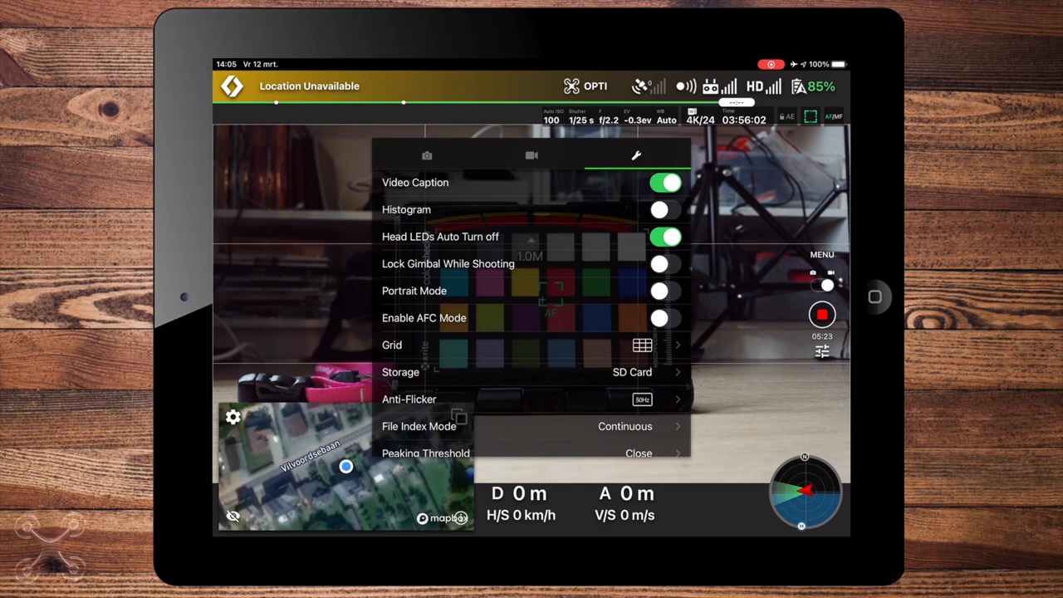
{"action": "left_click", "coordinate": [427, 156]}
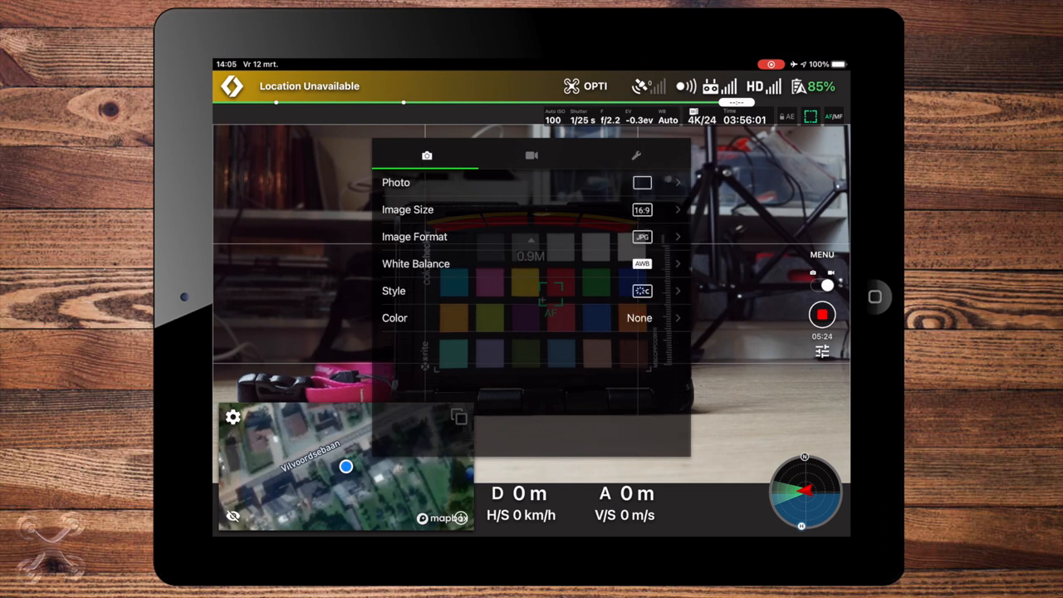